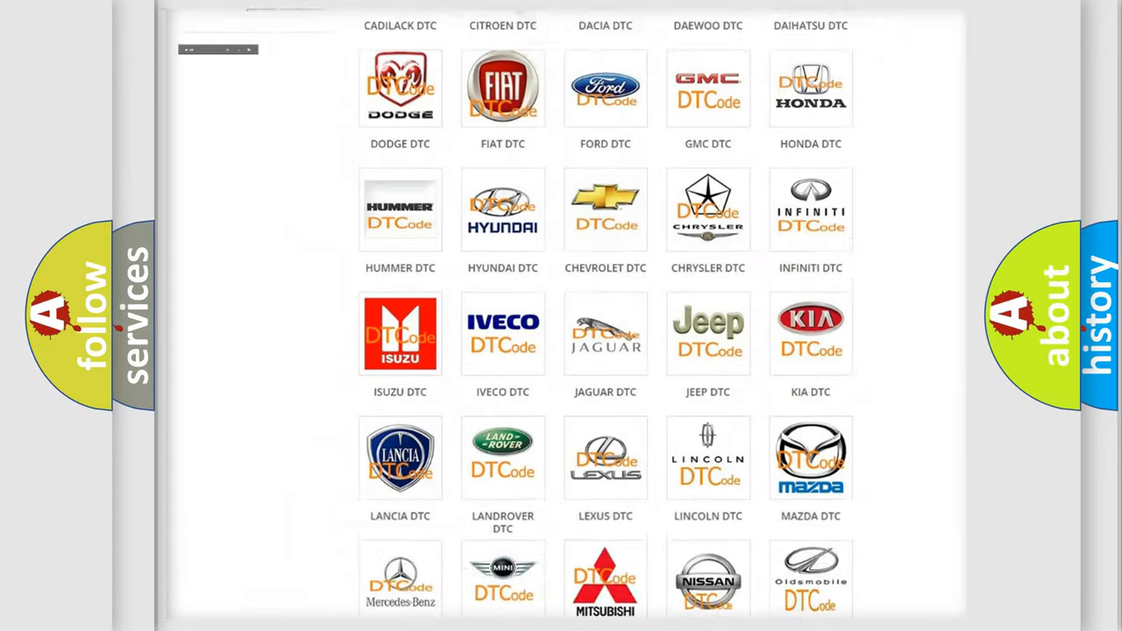
# Browse into the Fiat DTC category and look through its list of subcategory codes.
pyautogui.scroll(3)
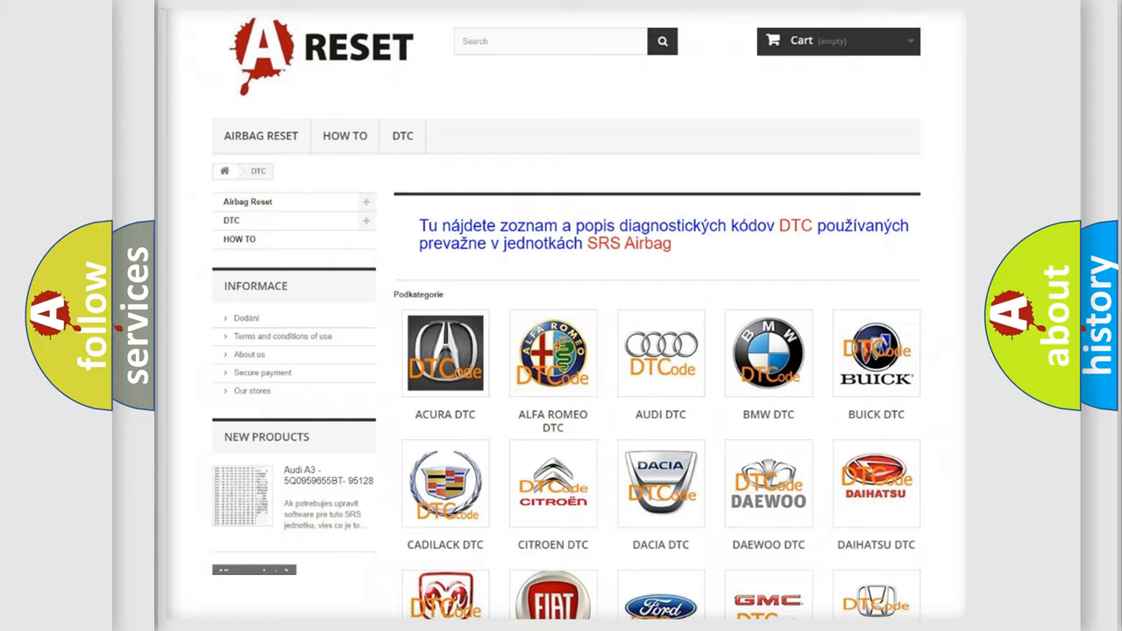
pyautogui.scroll(-3)
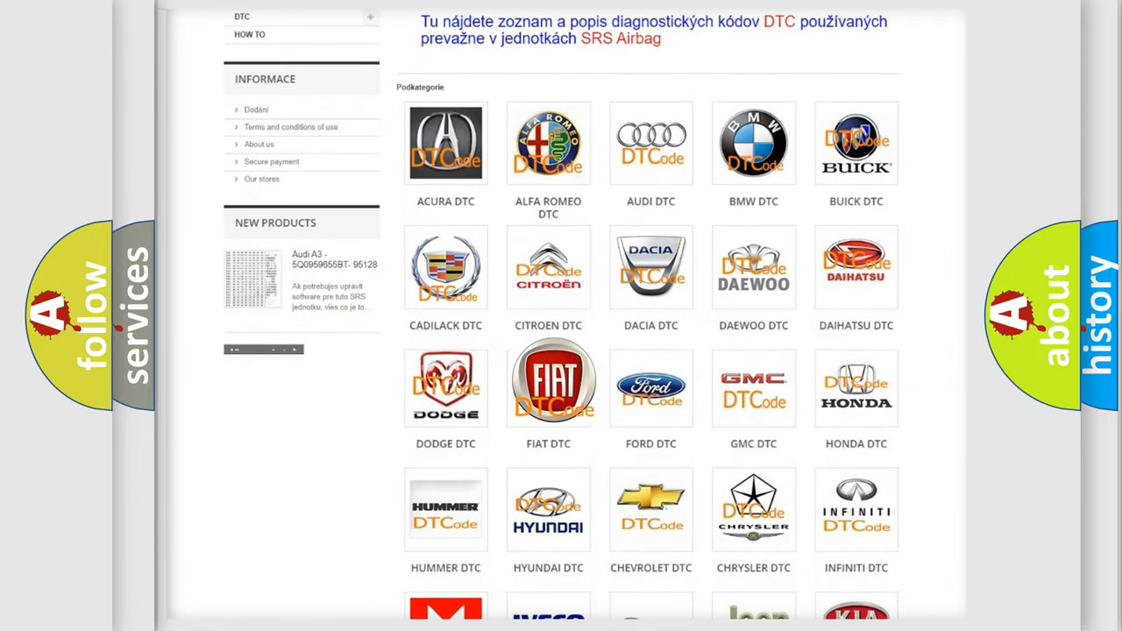
pyautogui.click(547, 385)
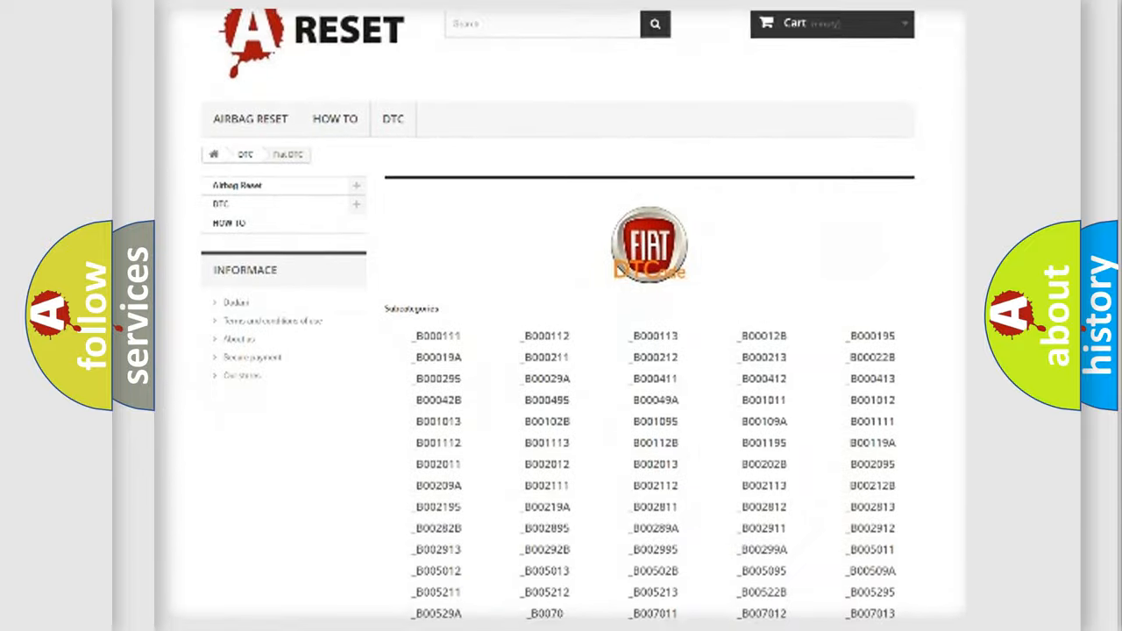
pyautogui.scroll(-3)
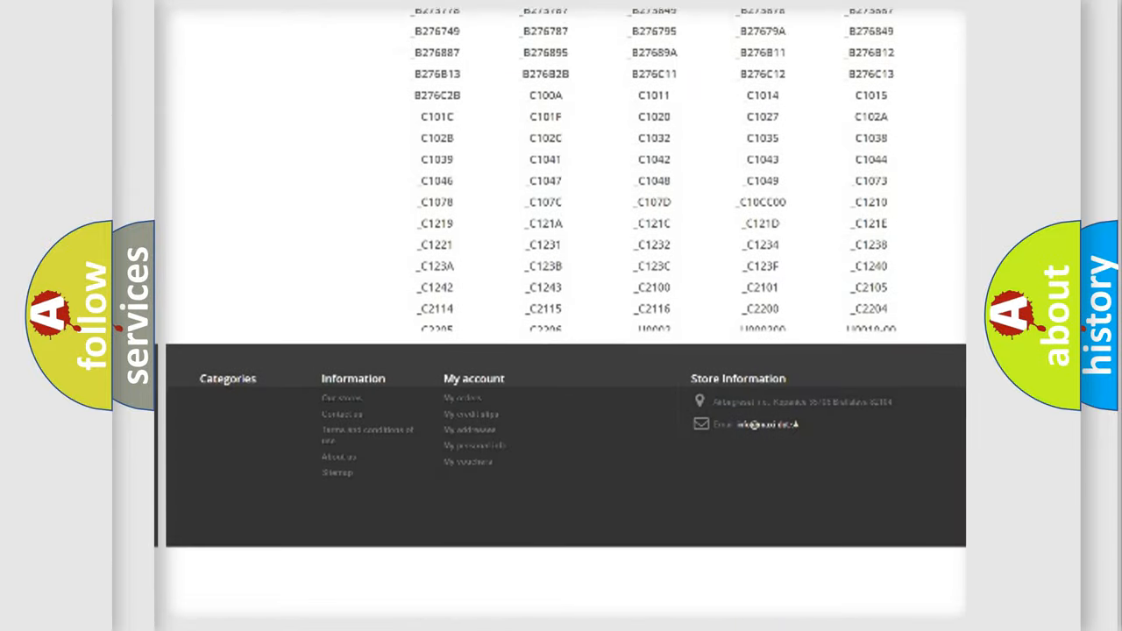
pyautogui.scroll(3)
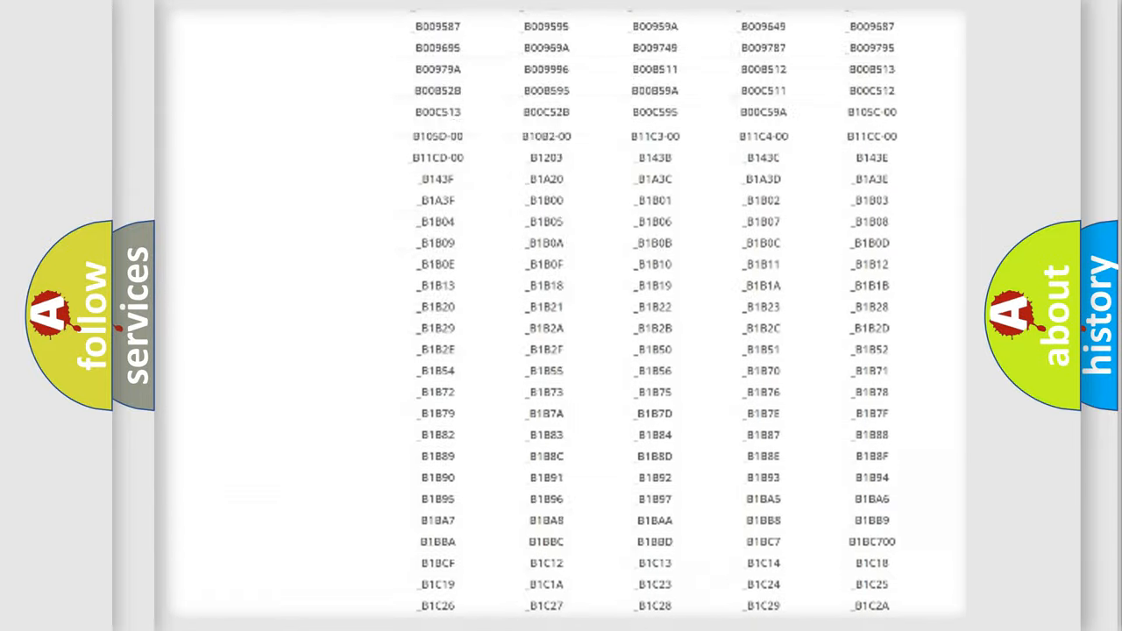
pyautogui.scroll(3)
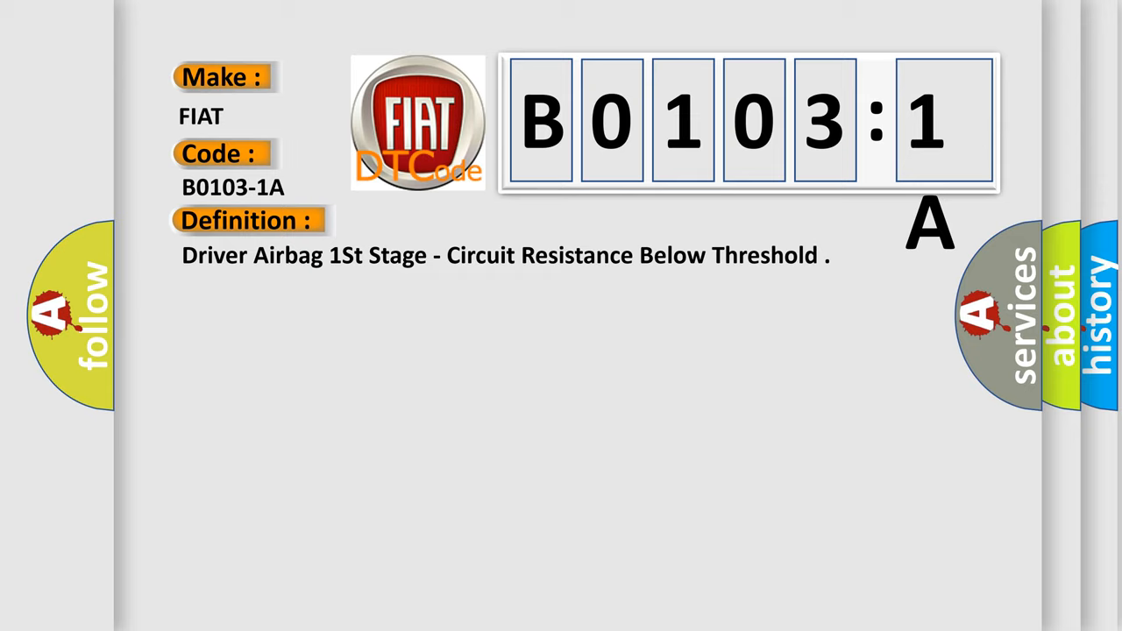
# Reveal the Description paragraph explaining when the restraint controller sets B0103-1A.
pyautogui.click(454, 221)
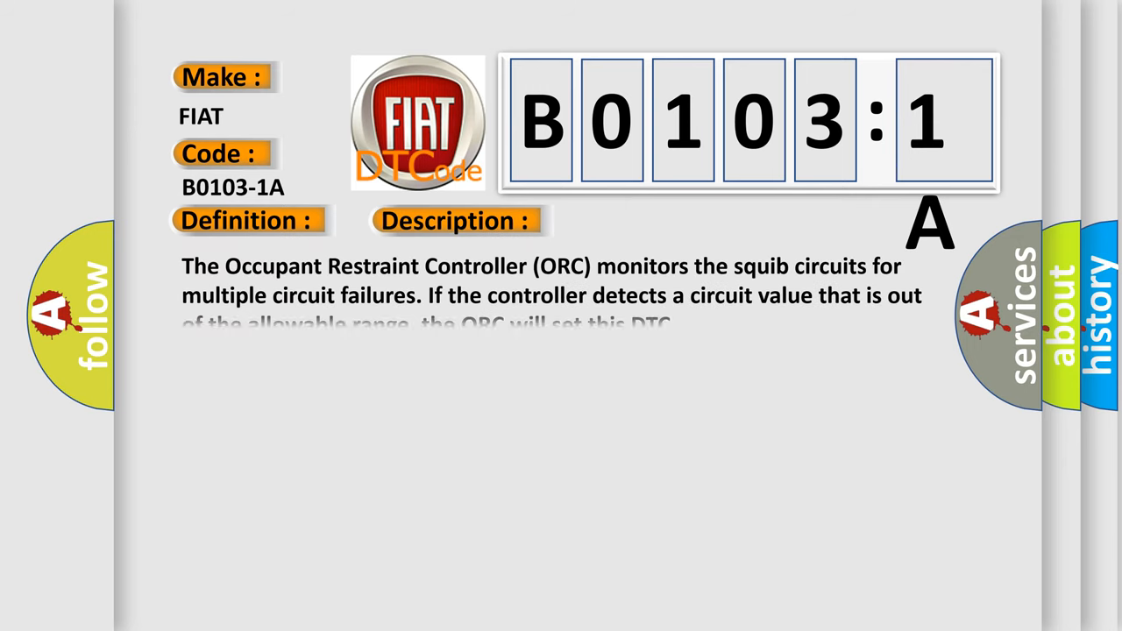